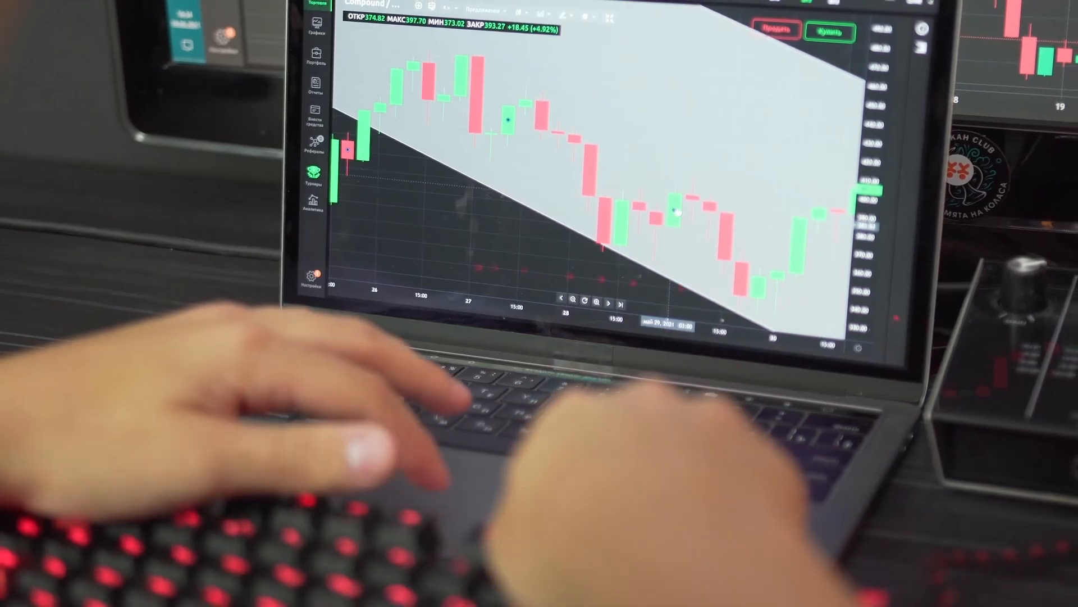
Reveal the chart-settings options and the drawing-tools list with arrow, channel, Elliott waves and Fibonacci levels.
click(582, 14)
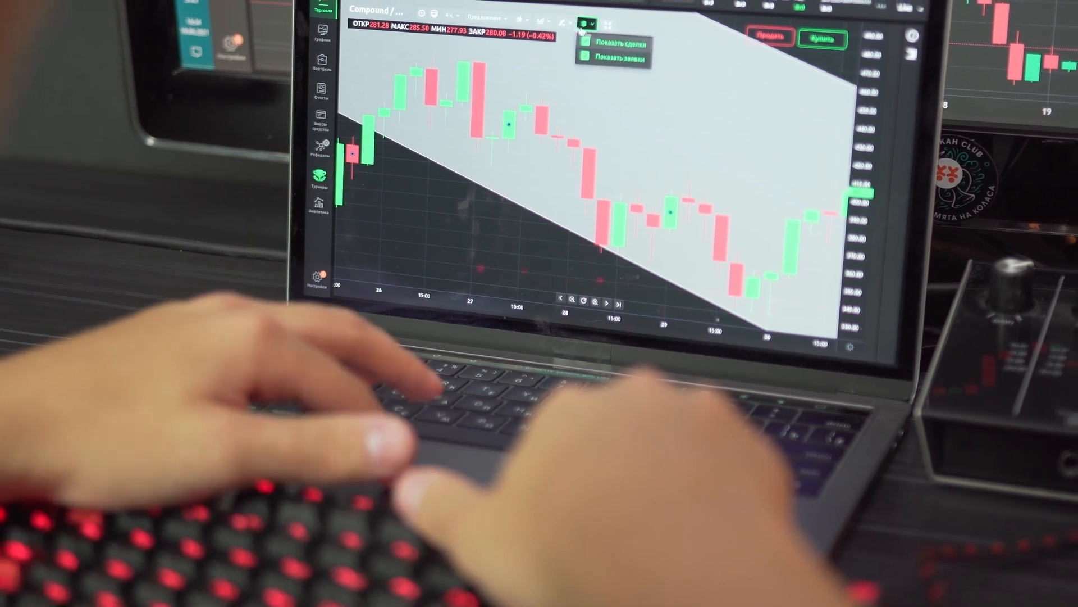
click(561, 31)
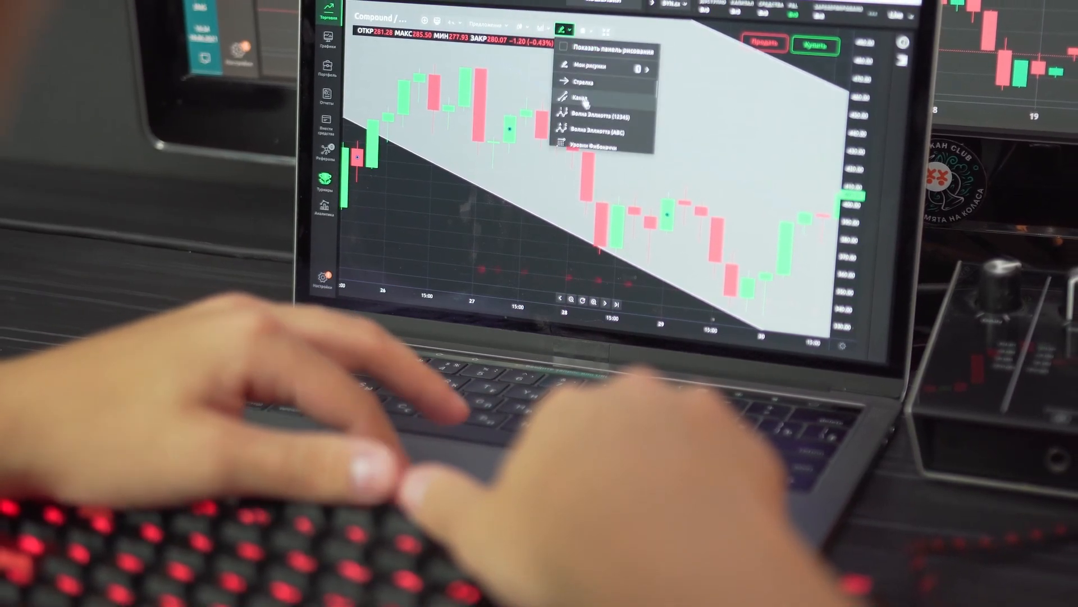